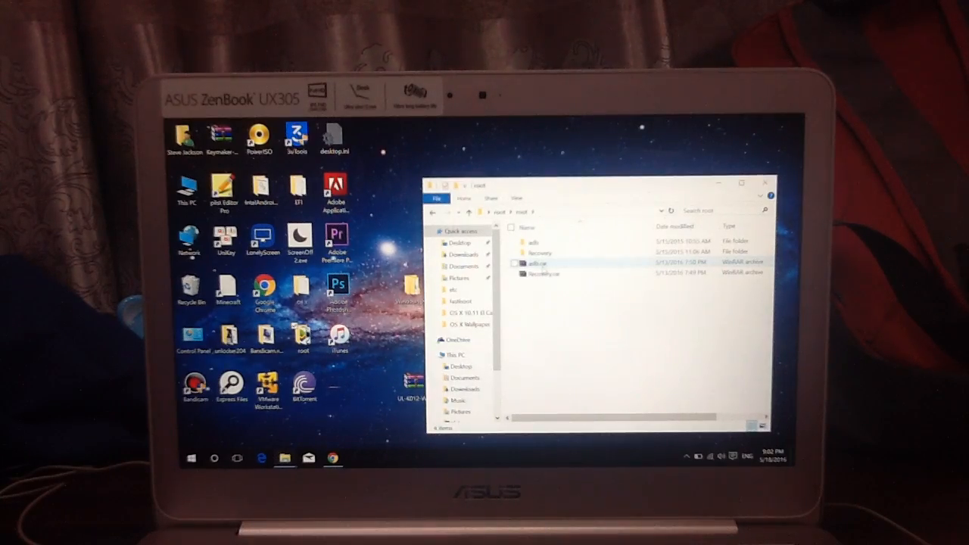
Step: Select the Recovery archive and extracted folder, then browse ASUS's Fonepad tablet range
click(543, 273)
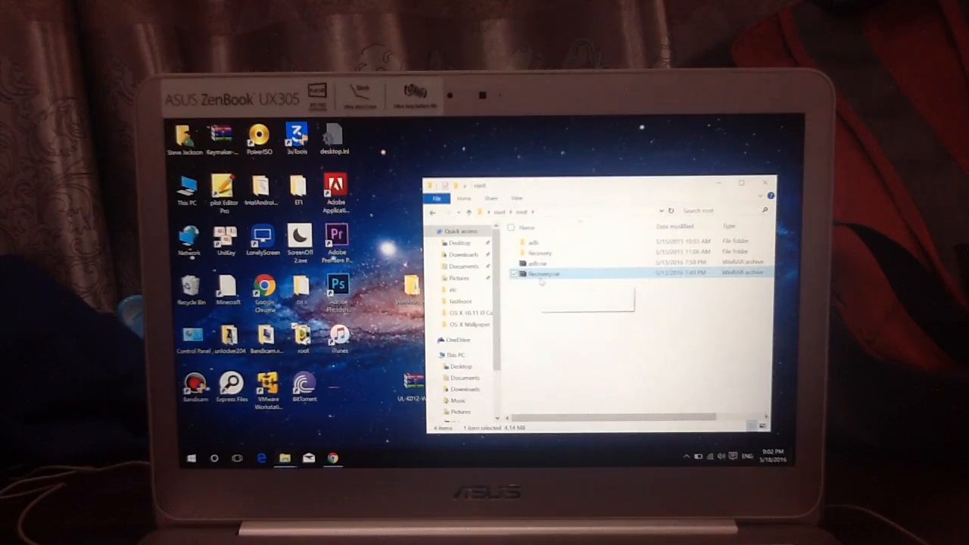
mouse_move(545, 273)
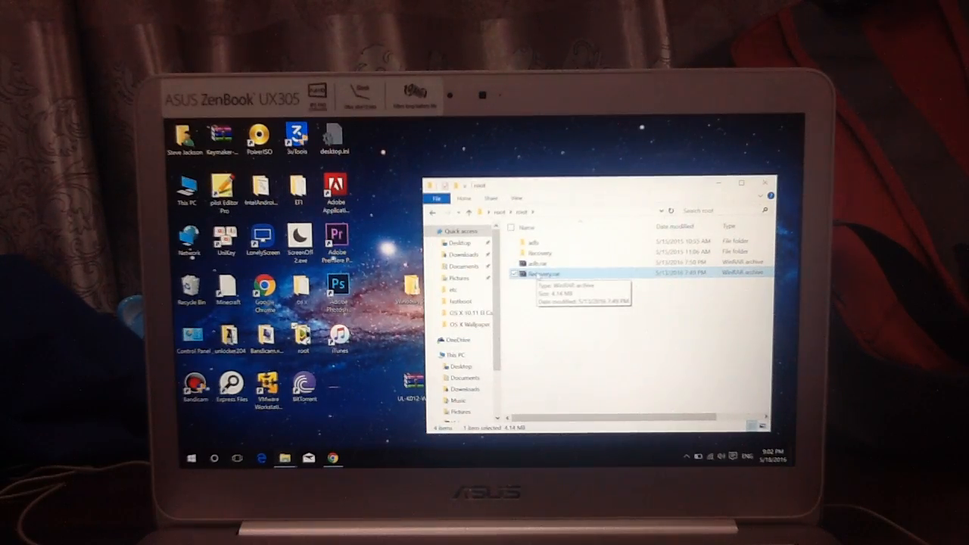
click(538, 253)
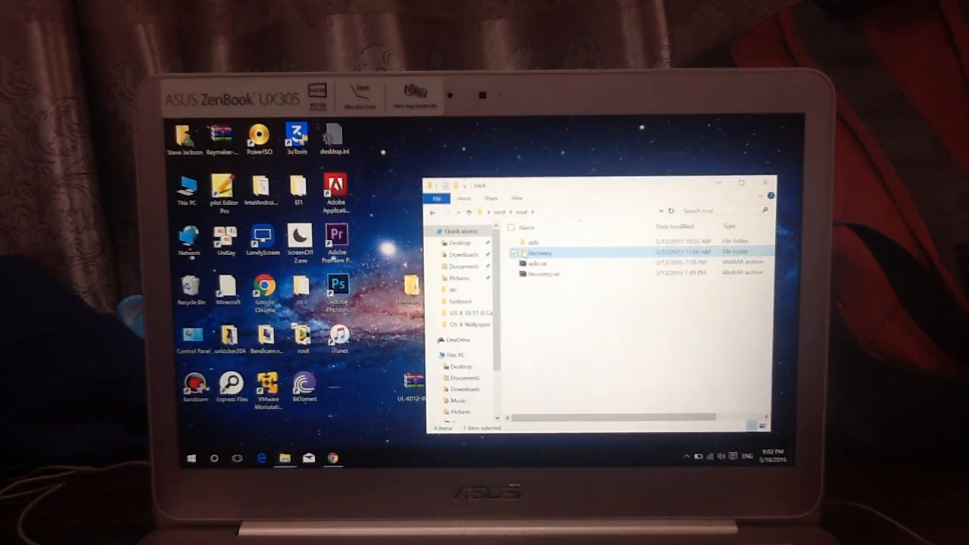
mouse_move(539, 252)
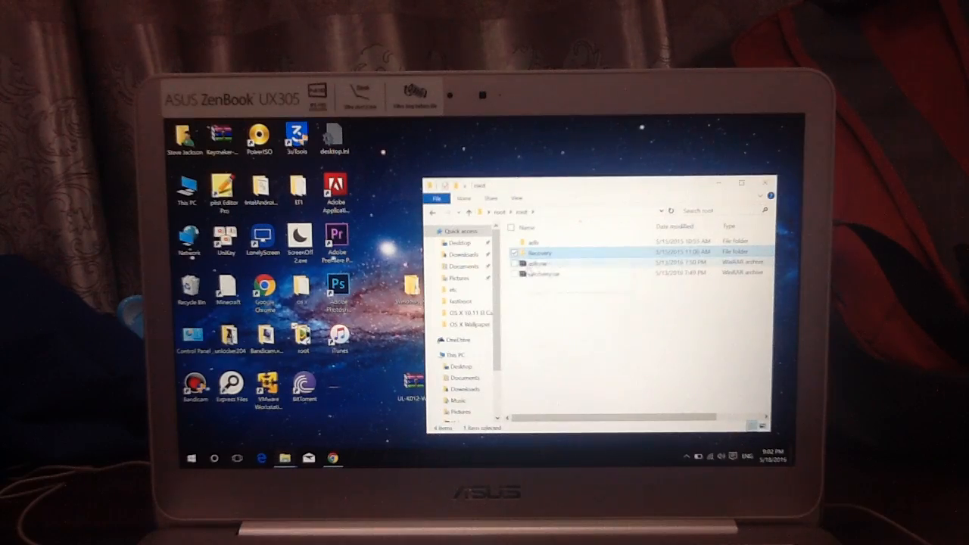
mouse_move(545, 273)
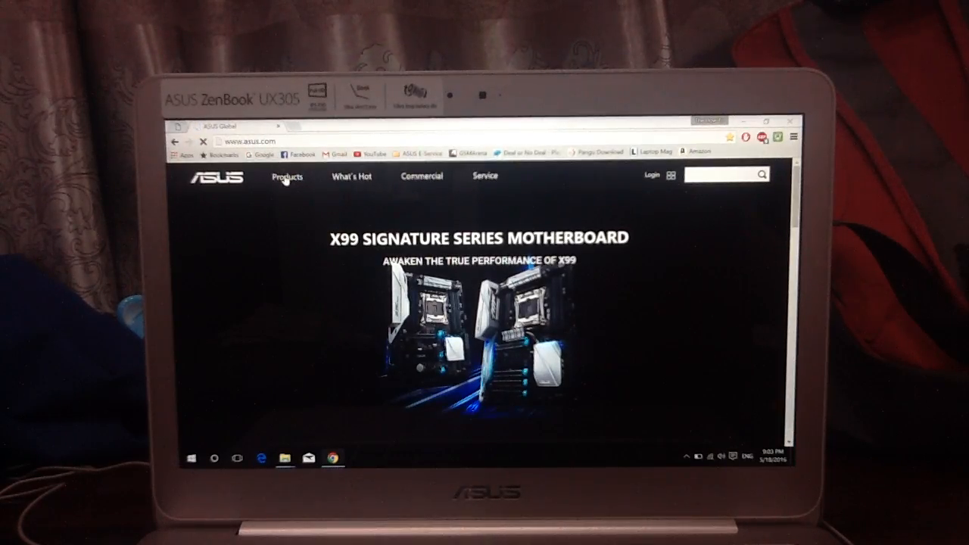
click(287, 176)
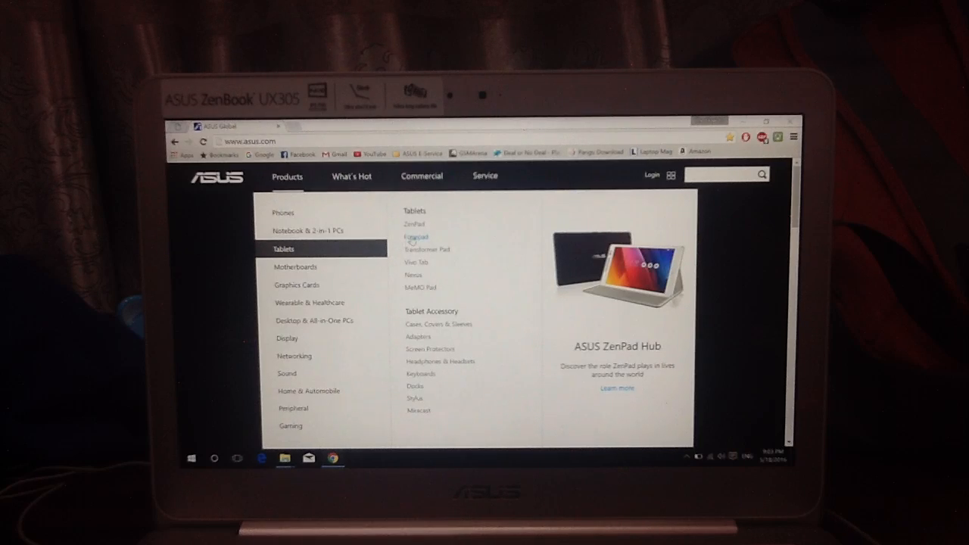
click(416, 236)
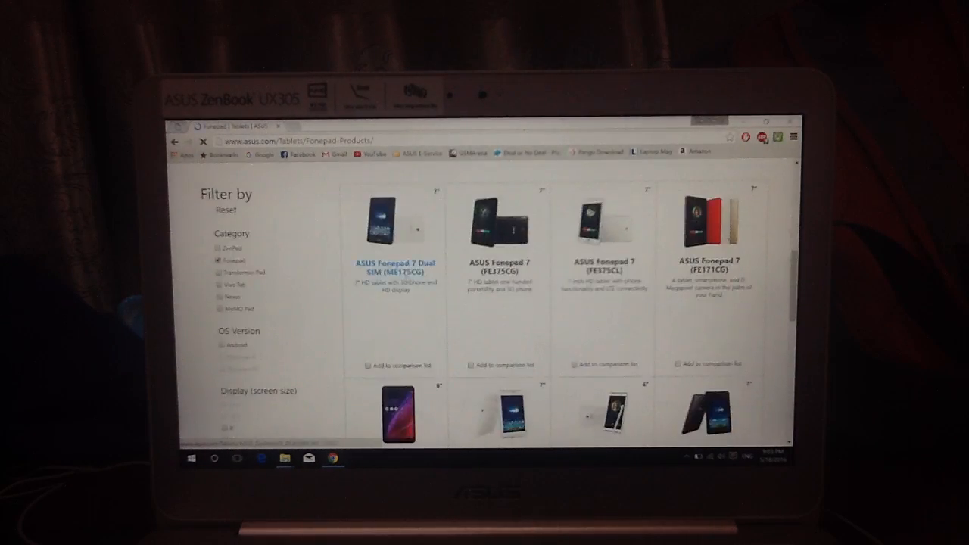
scroll(down, 3)
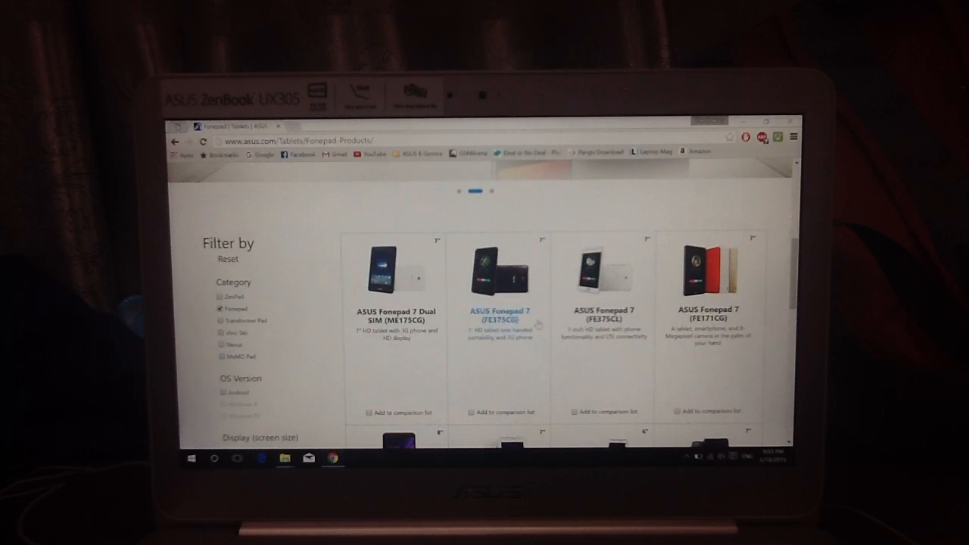
scroll(down, 3)
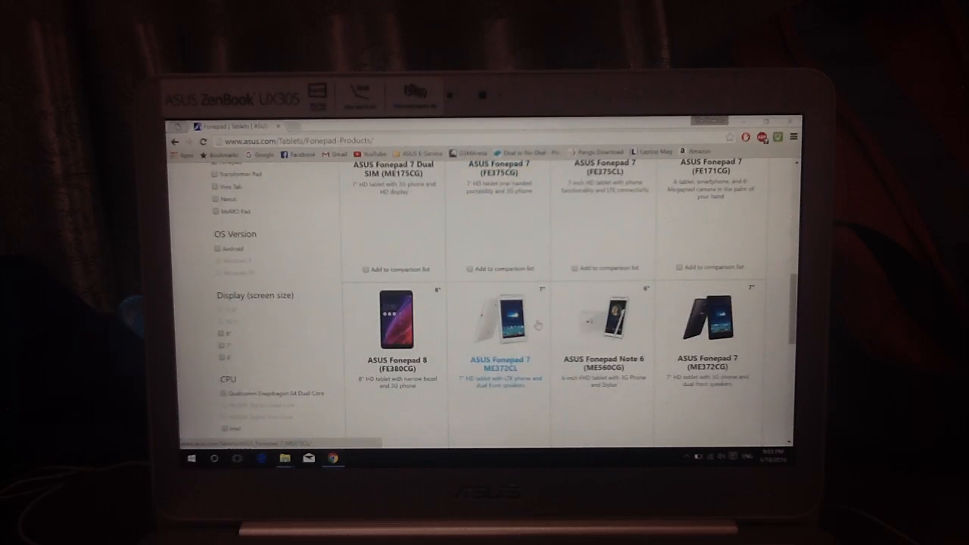
scroll(up, 3)
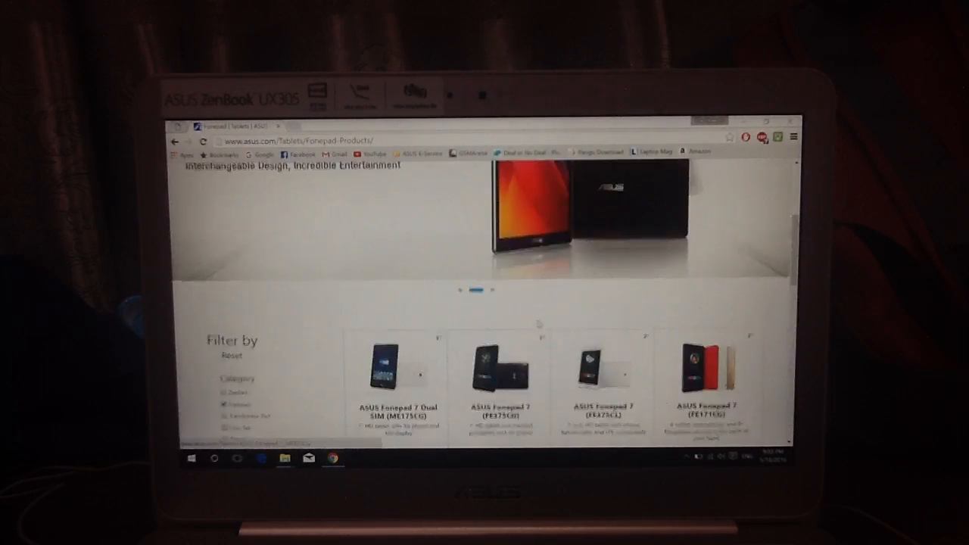
scroll(up, 3)
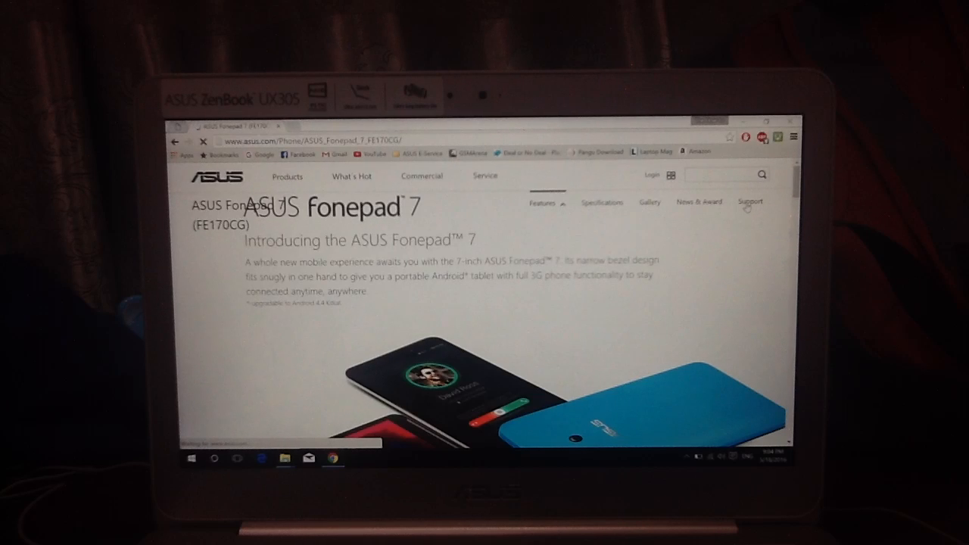
Step: Show the Fonepad 7 FE170CG Driver & Tools downloads with Android as the operating system
click(749, 202)
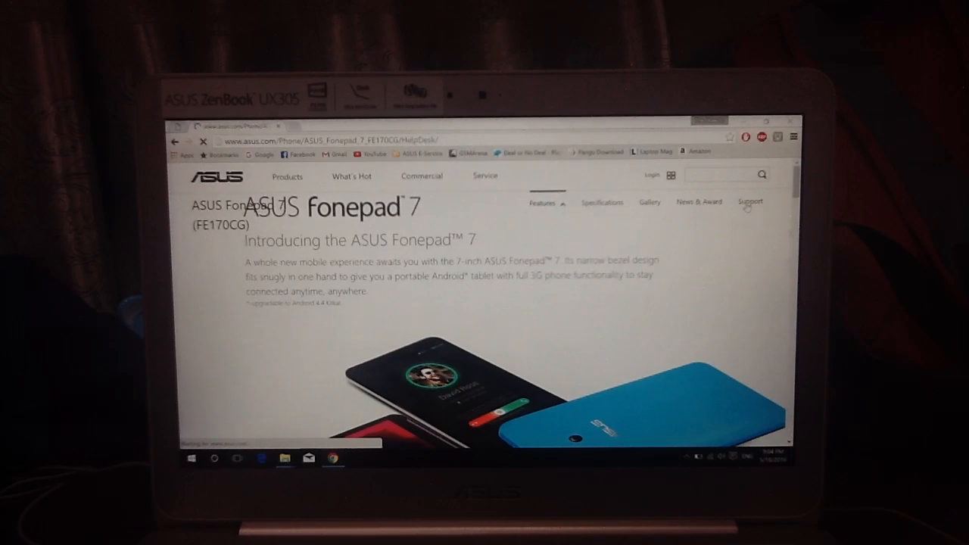
click(750, 202)
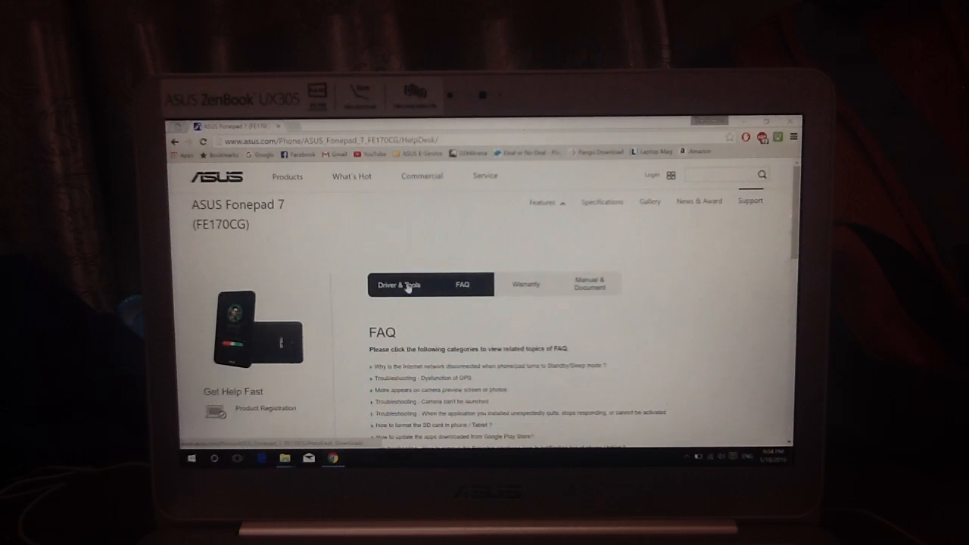
click(399, 284)
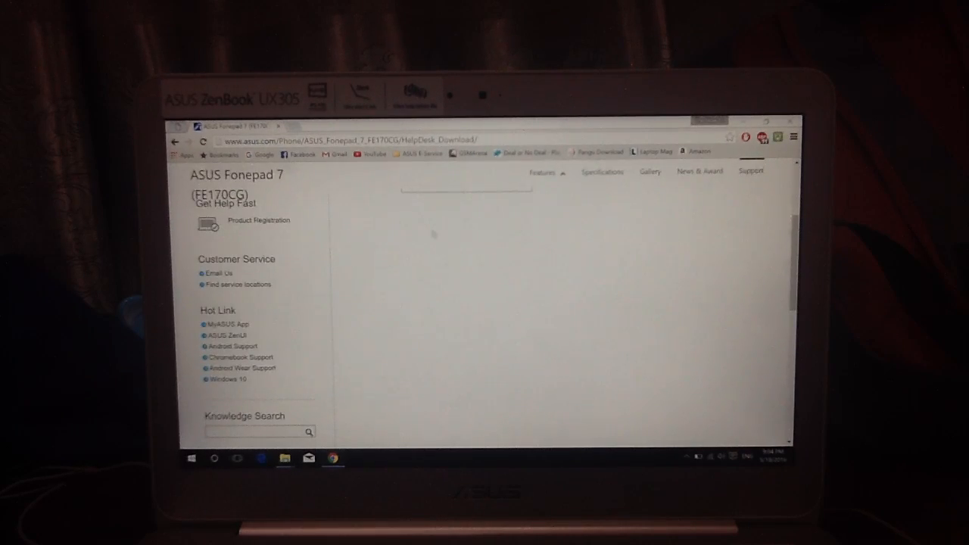
click(467, 233)
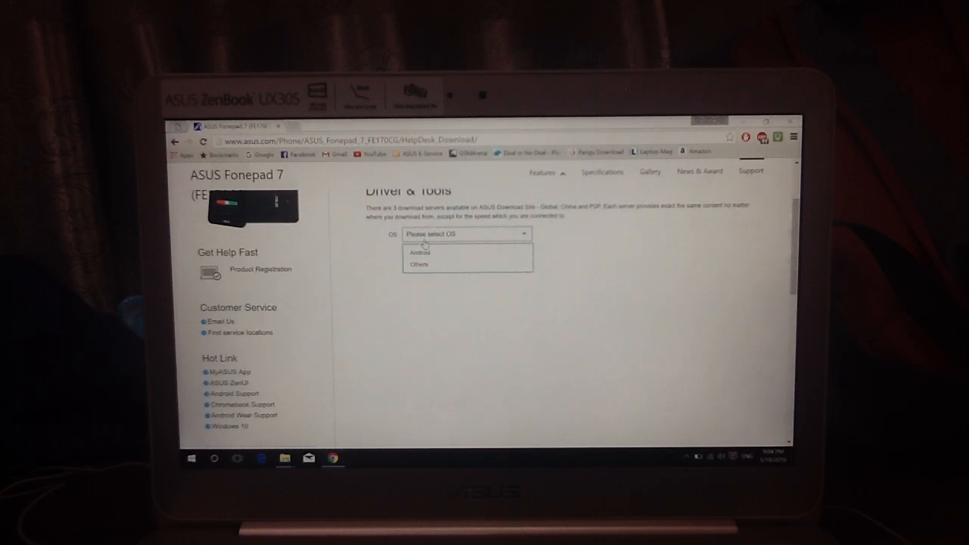
click(420, 252)
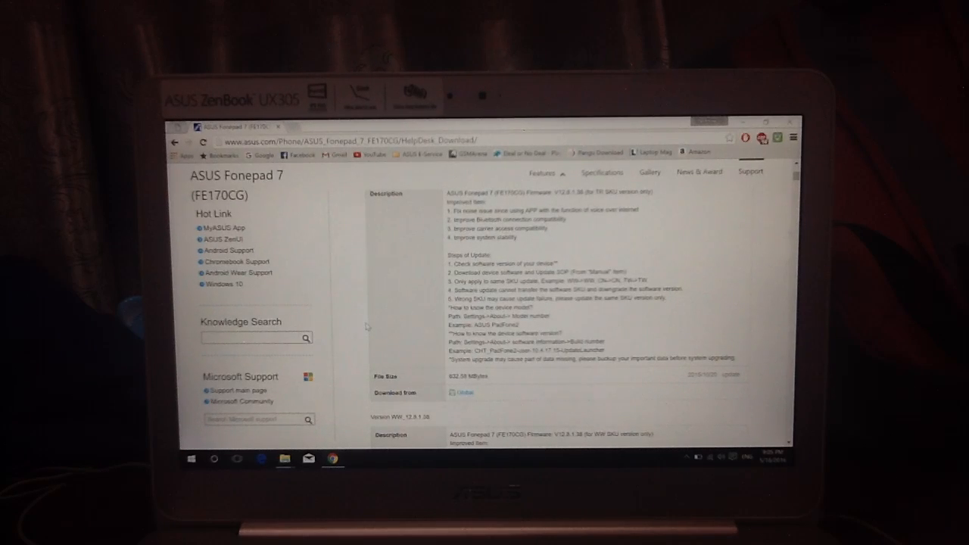
Step: Scroll through the 132-file firmware download list for the Fonepad 7 FE170CG
scroll(down, 3)
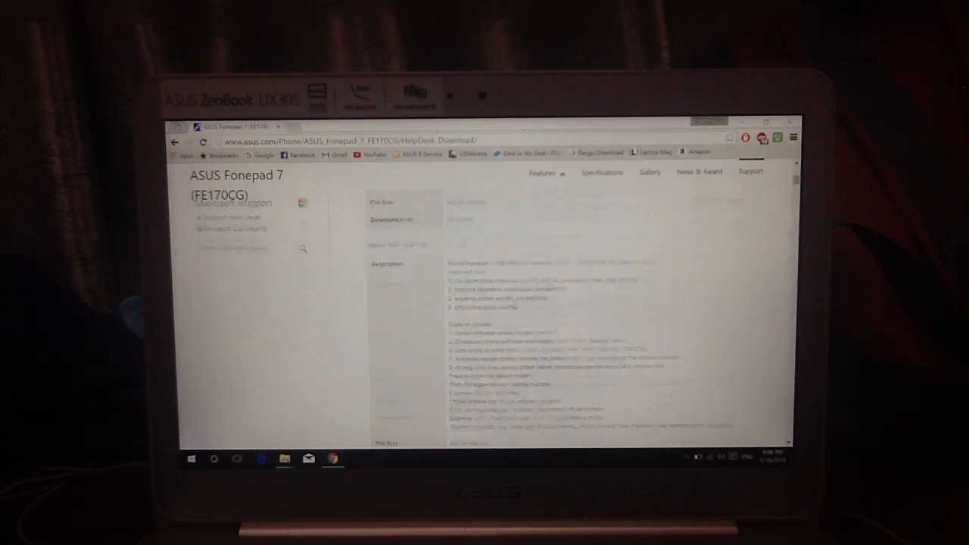
scroll(down, 3)
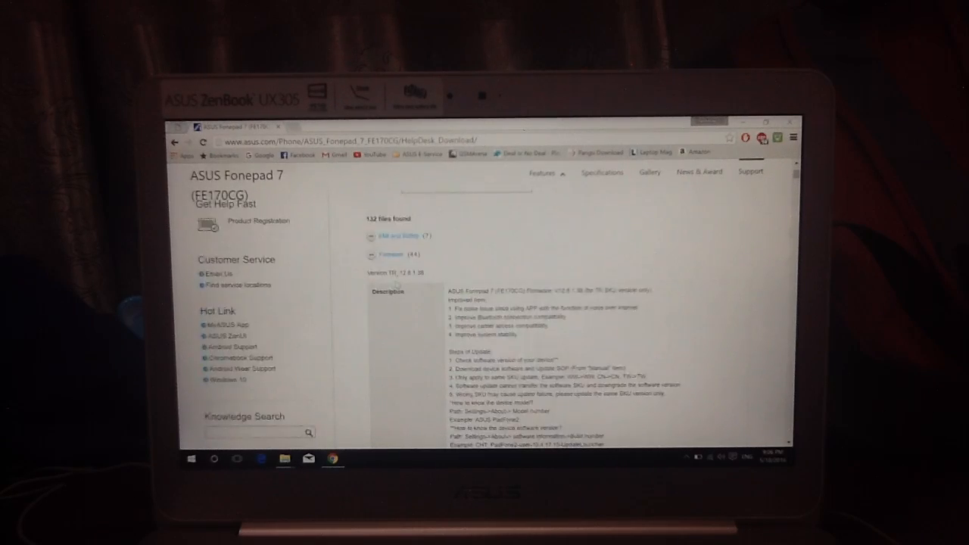
scroll(down, 3)
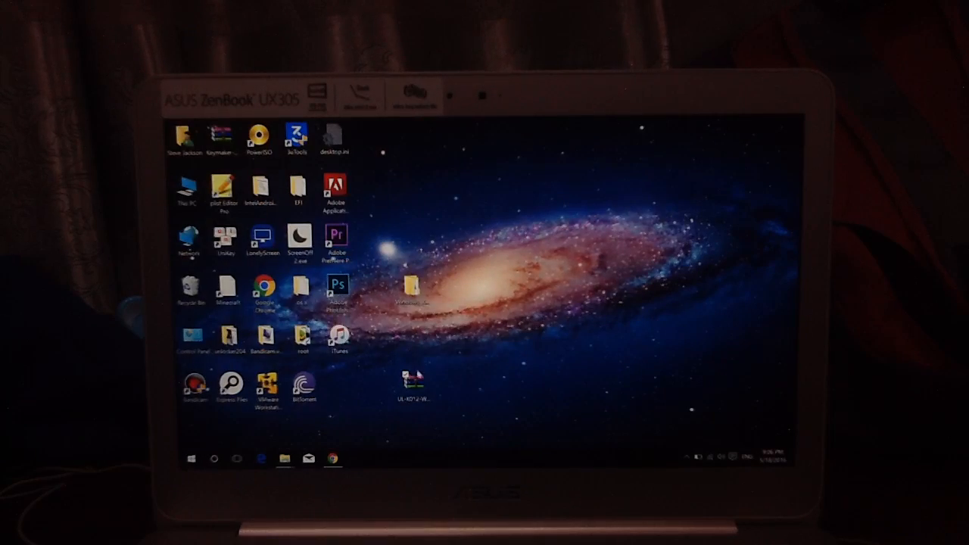
mouse_move(424, 356)
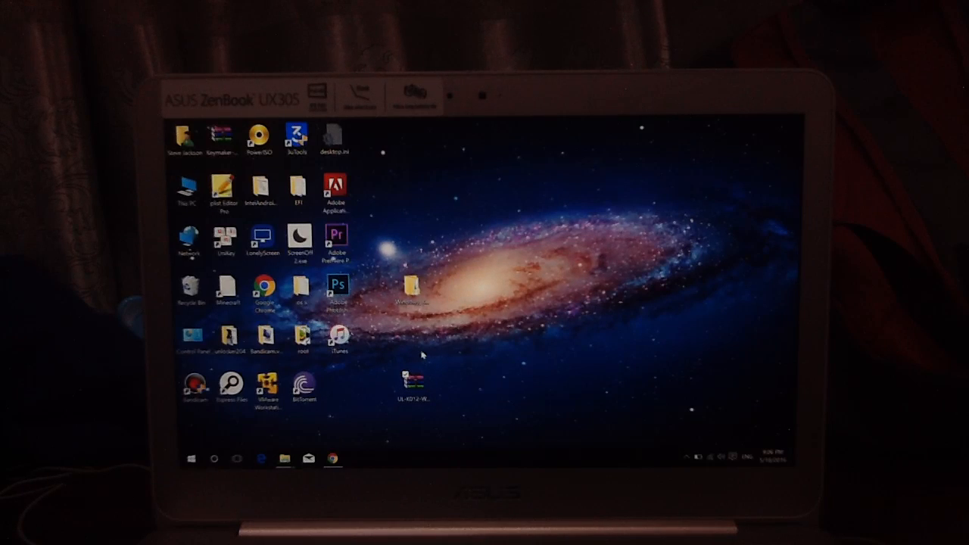